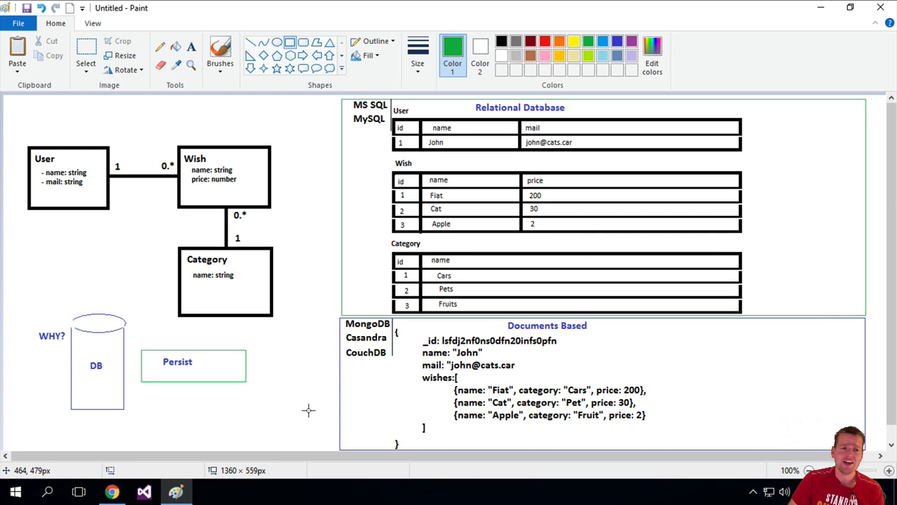
pyautogui.moveTo(121, 331)
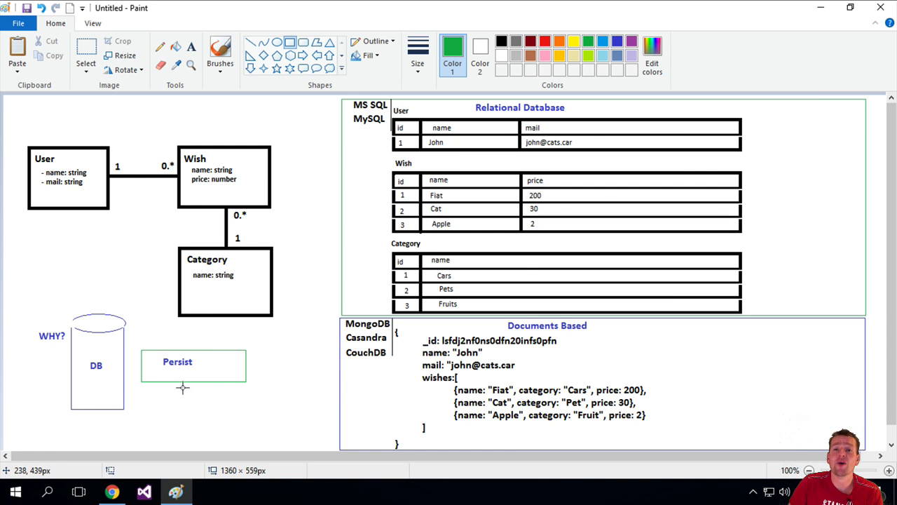
pyautogui.moveTo(344, 277)
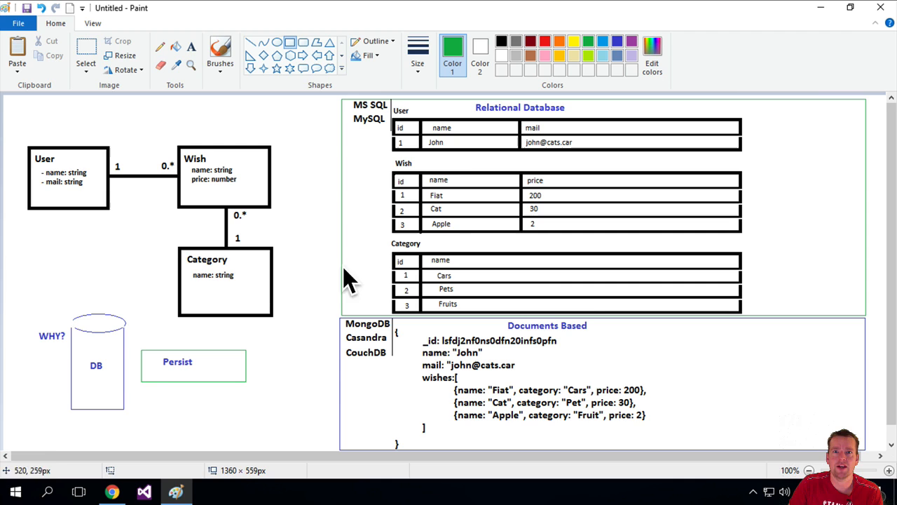
pyautogui.moveTo(190, 367)
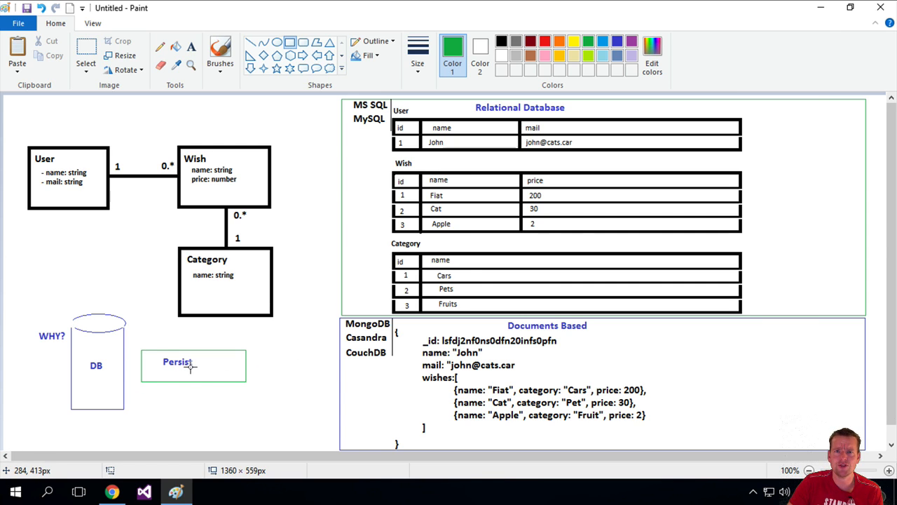
pyautogui.moveTo(421, 255)
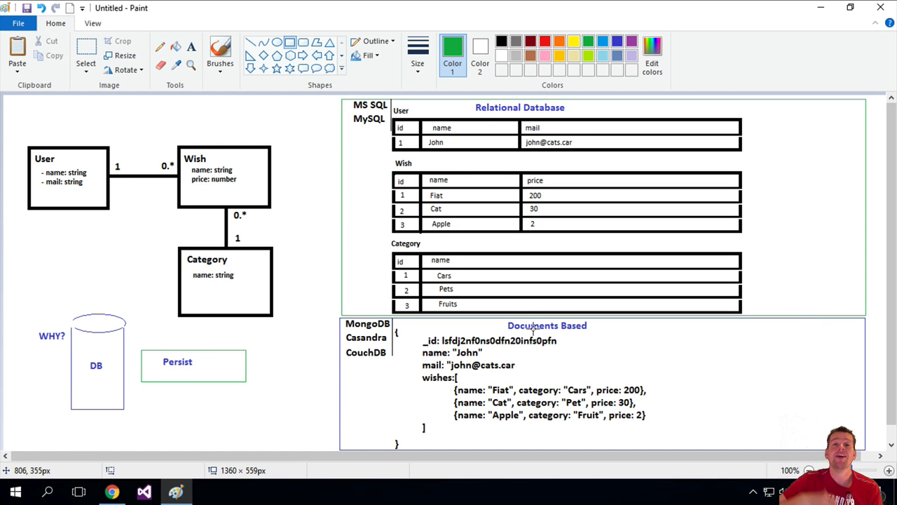
pyautogui.moveTo(193, 367)
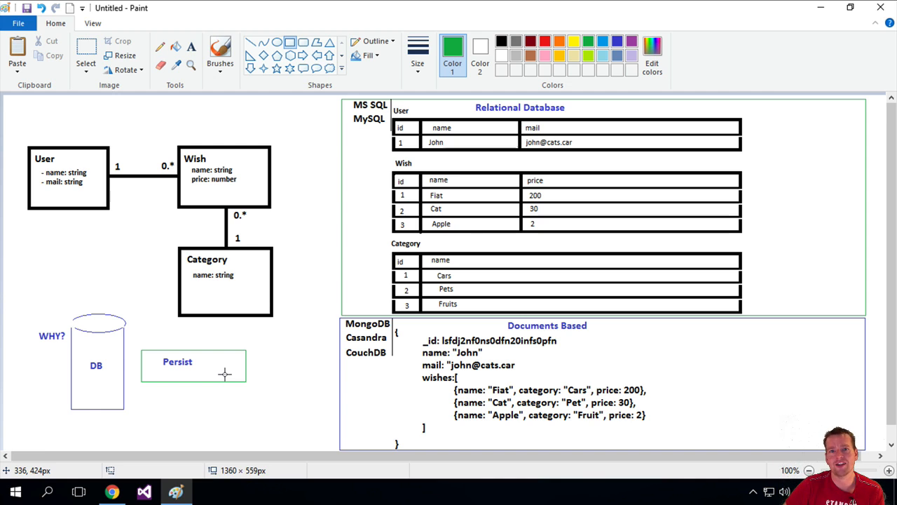
pyautogui.moveTo(285, 404)
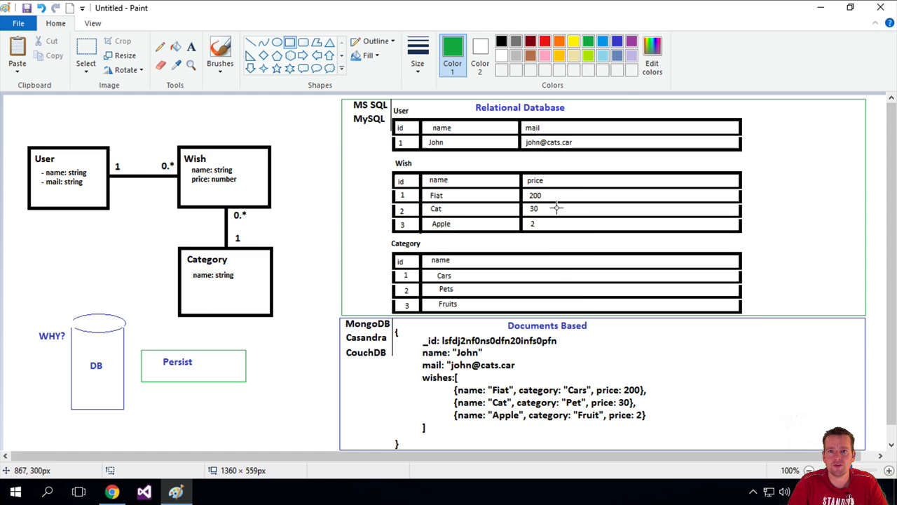
pyautogui.moveTo(706, 336)
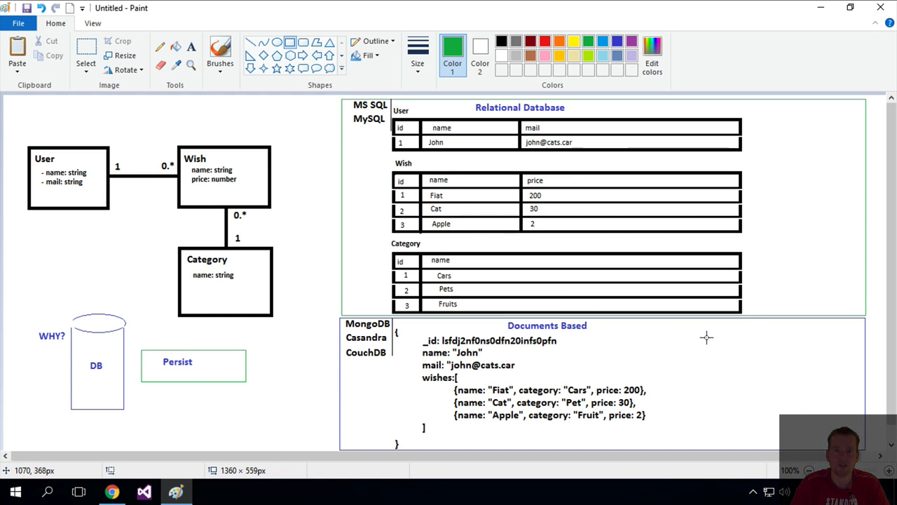